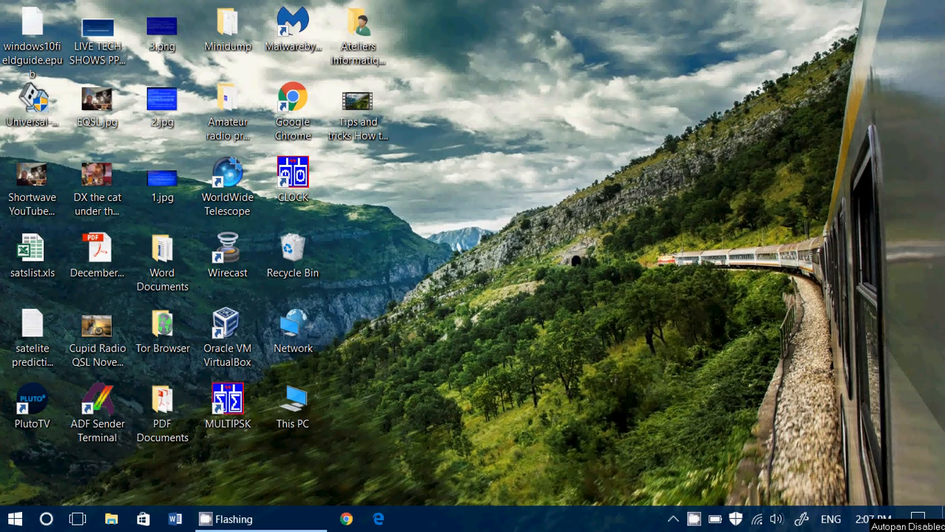
- Launch Firefox from the taskbar so it loads the Google Canada home page
left_click(163, 406)
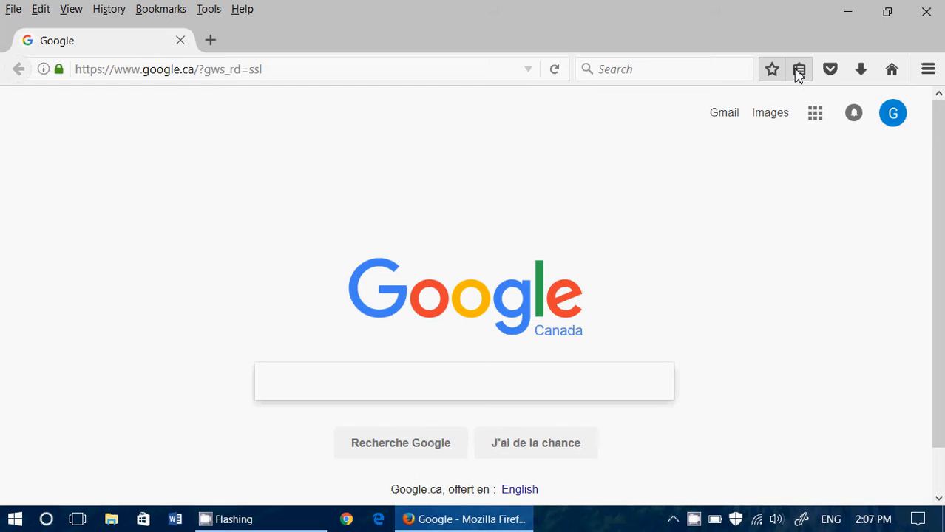
mouse_move(799, 69)
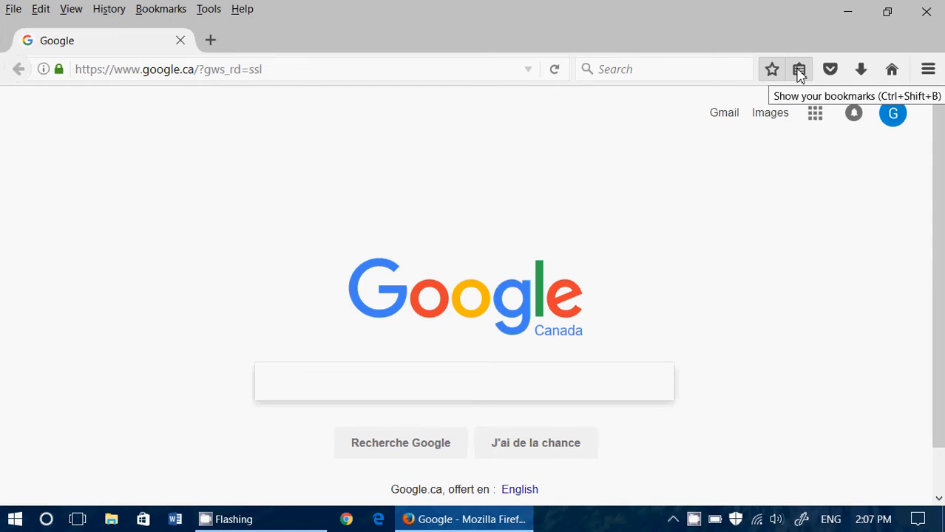
- Show all bookmarks in the Library window and reveal the Import and Backup menu
left_click(798, 69)
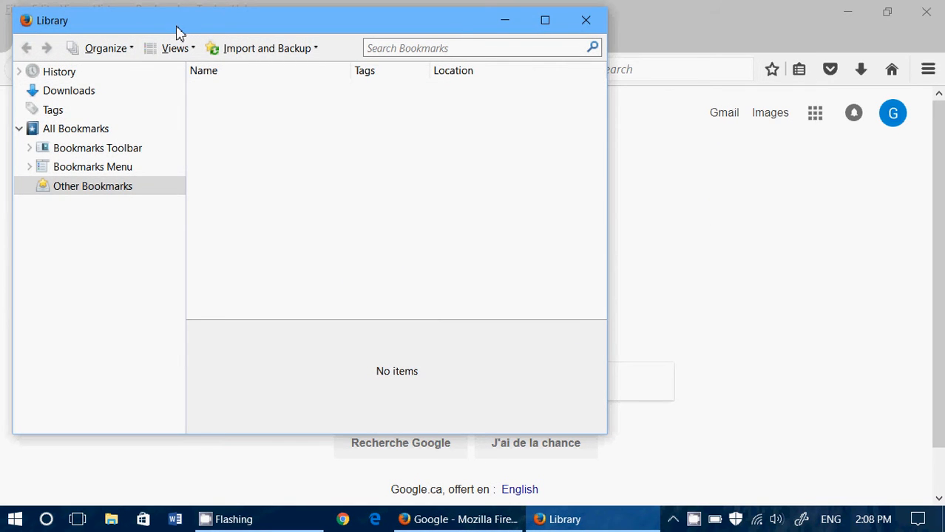
left_click(266, 47)
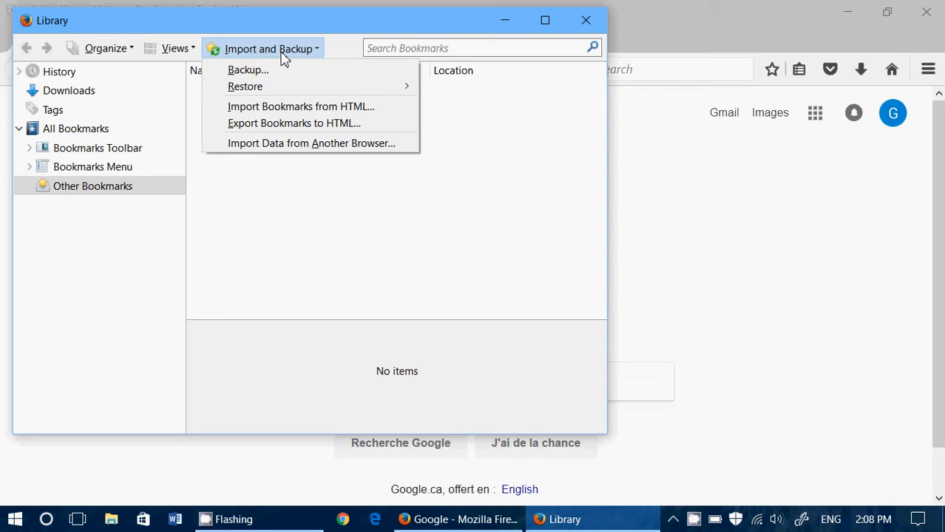
mouse_move(245, 86)
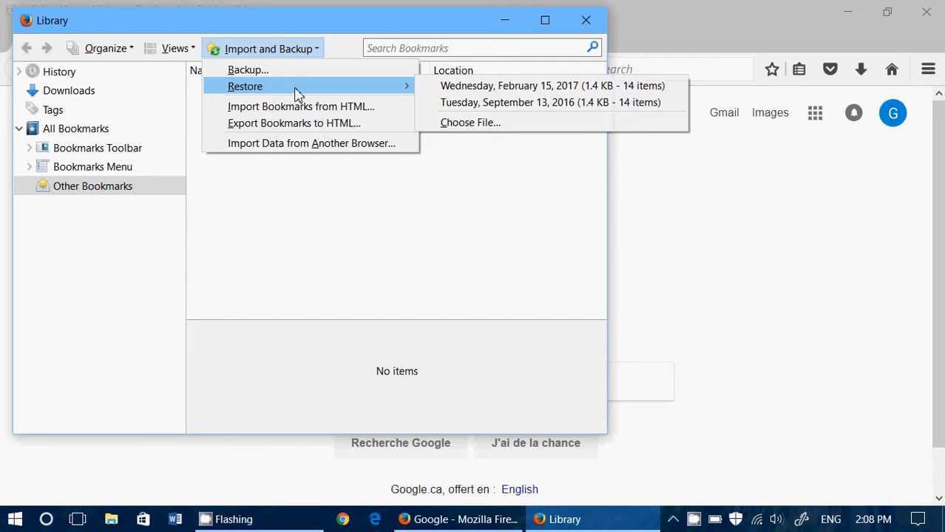
mouse_move(300, 107)
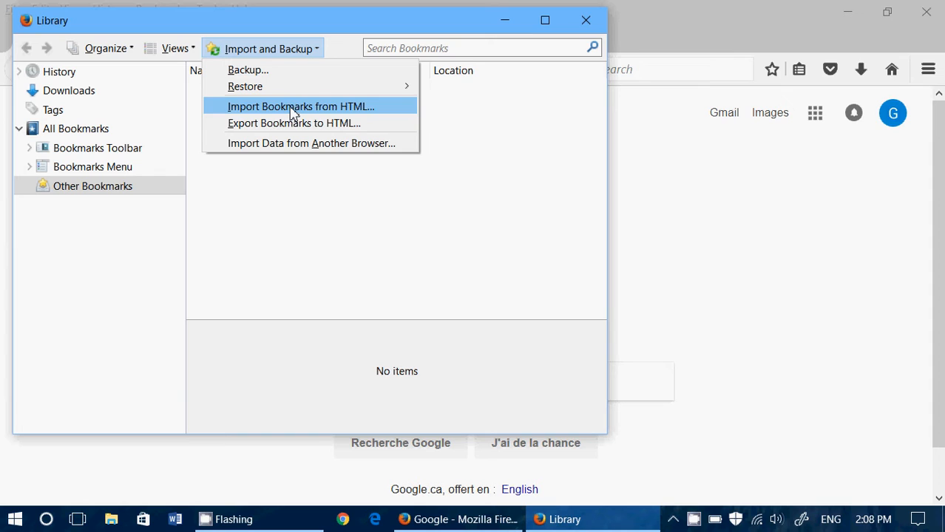
mouse_move(293, 123)
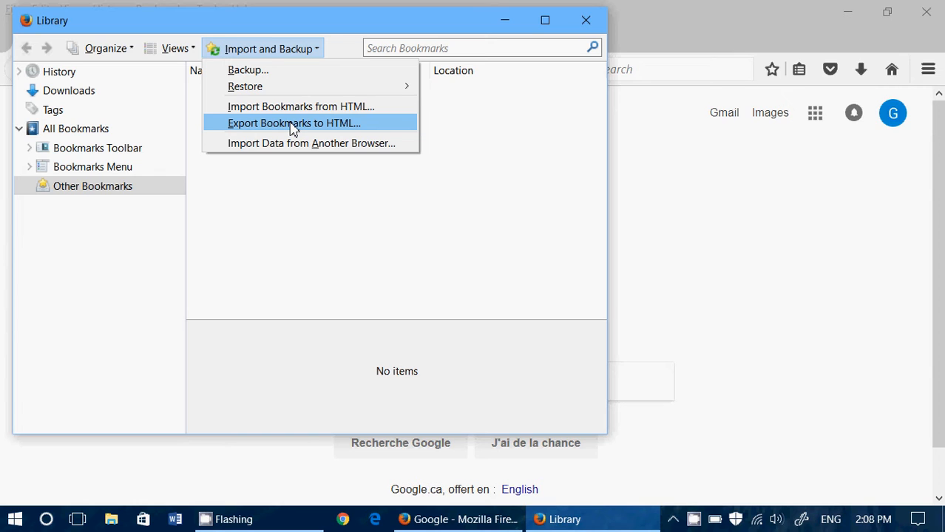
mouse_move(283, 139)
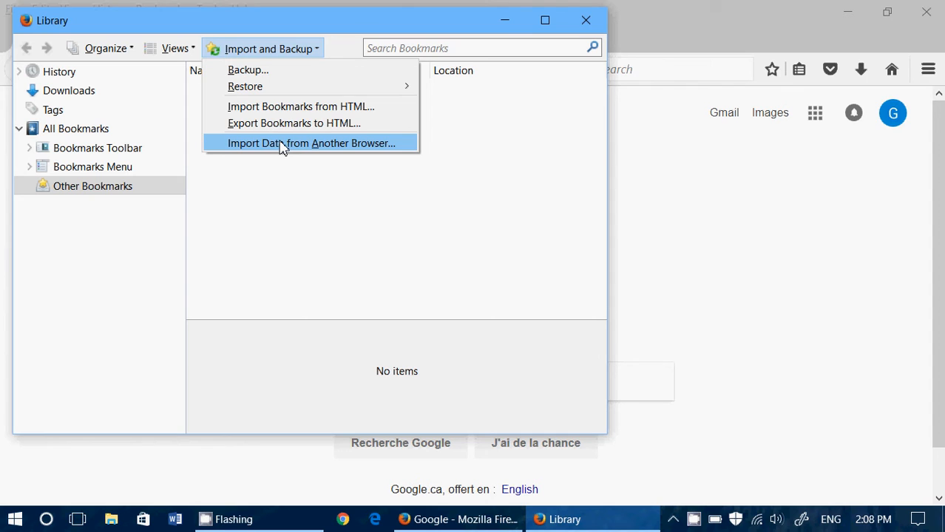
- Run Import Data from Another Browser with Microsoft Edge, importing cookies, history, passwords and favorites
left_click(311, 142)
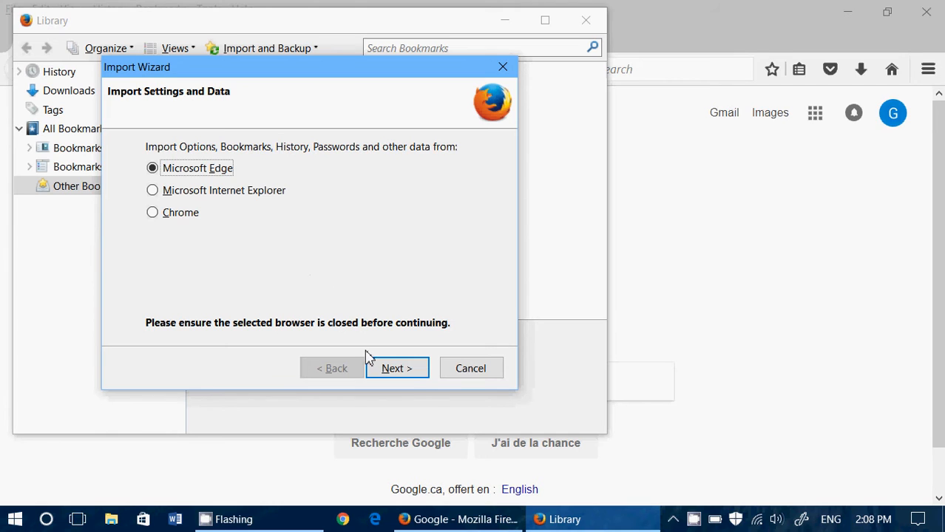
left_click(396, 368)
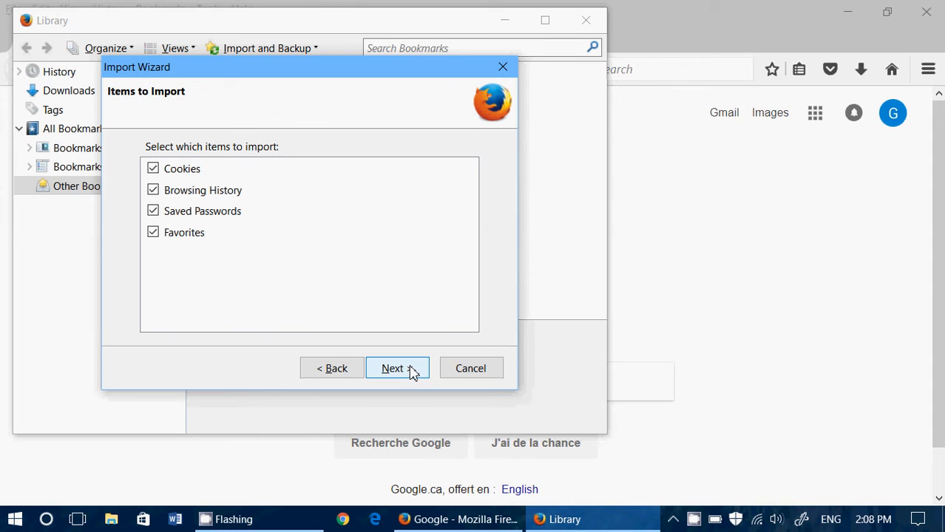
left_click(397, 368)
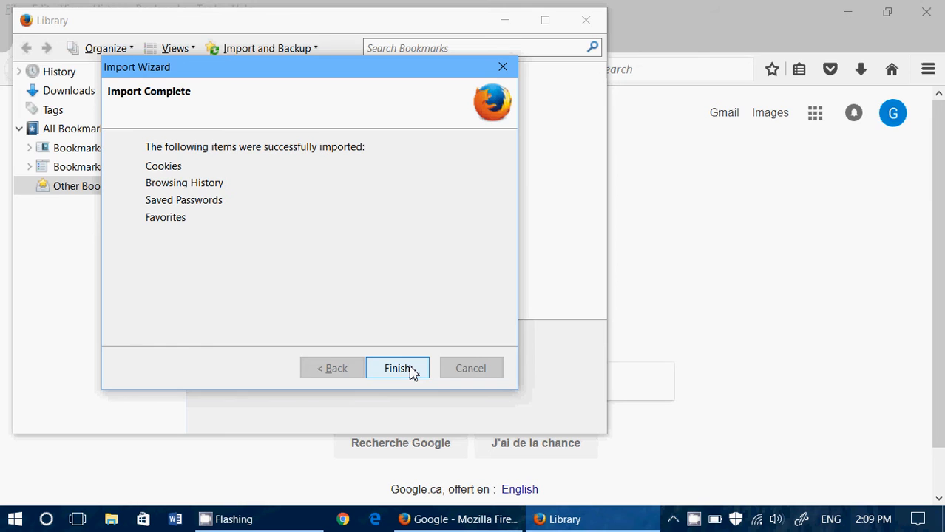
left_click(396, 368)
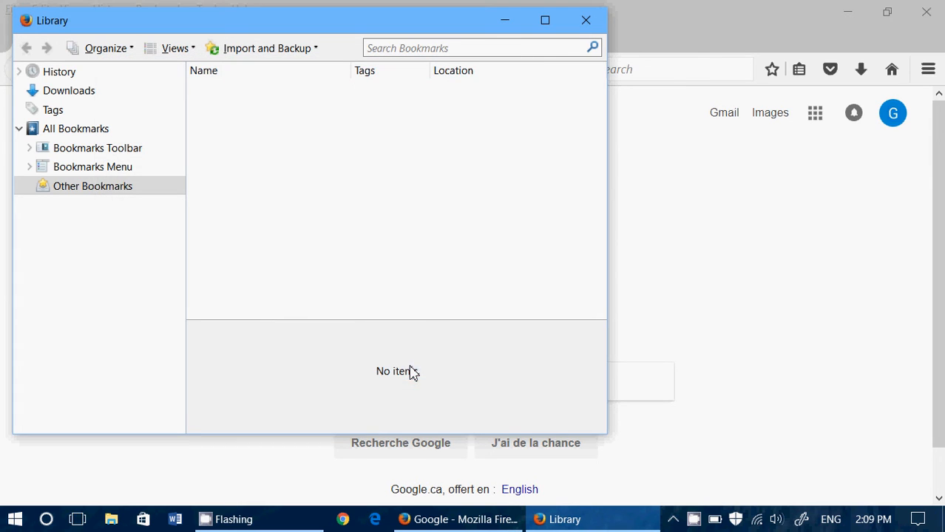
- Glance at the Library's bookmark folders, then close the Library to return to Google
left_click(97, 148)
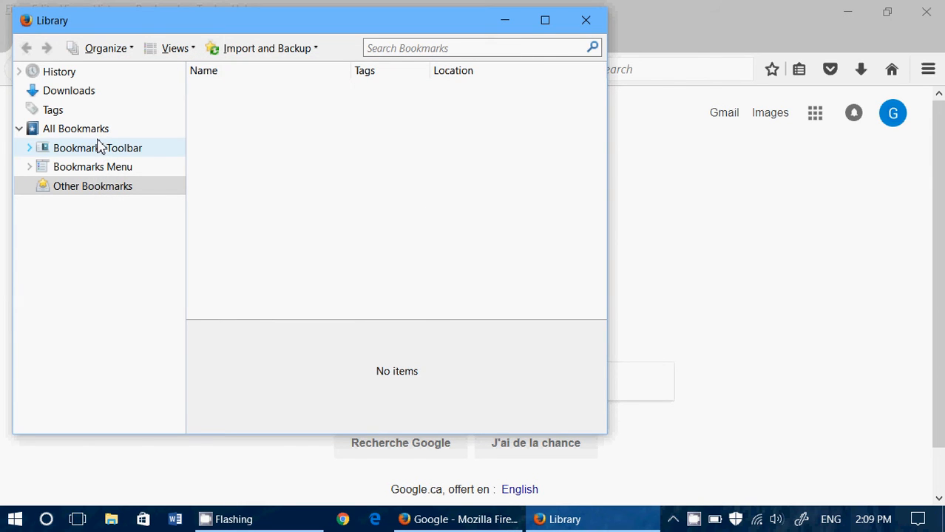
left_click(92, 165)
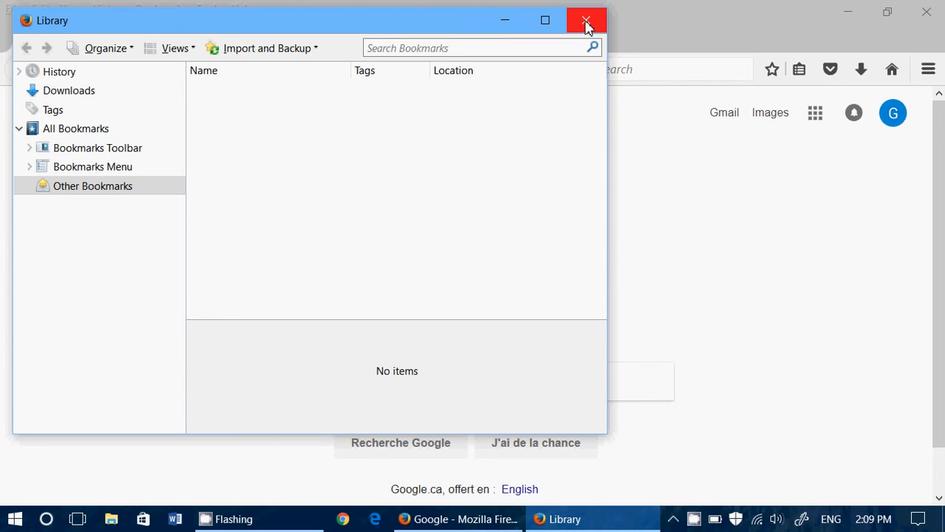
left_click(585, 21)
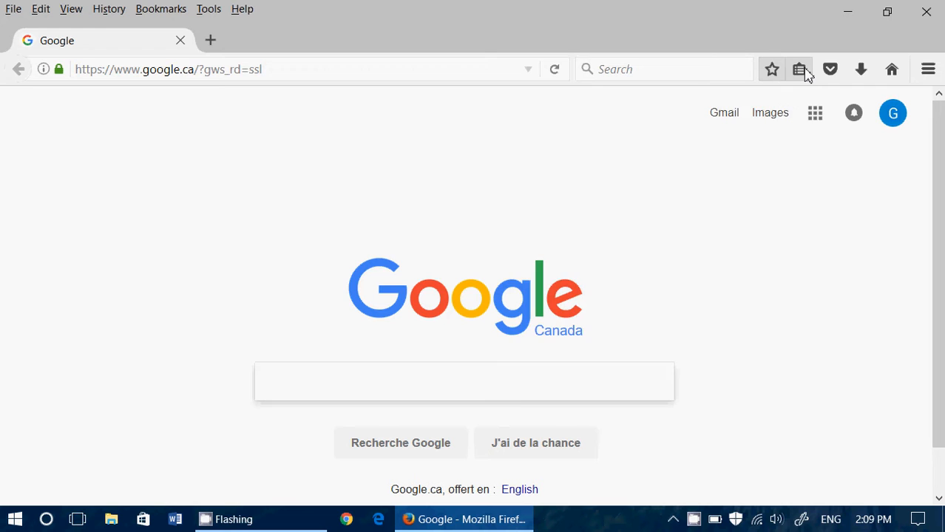
- Expand the bookmarks menu and Other Bookmarks to find the imported From Microsoft Edge folder
left_click(798, 70)
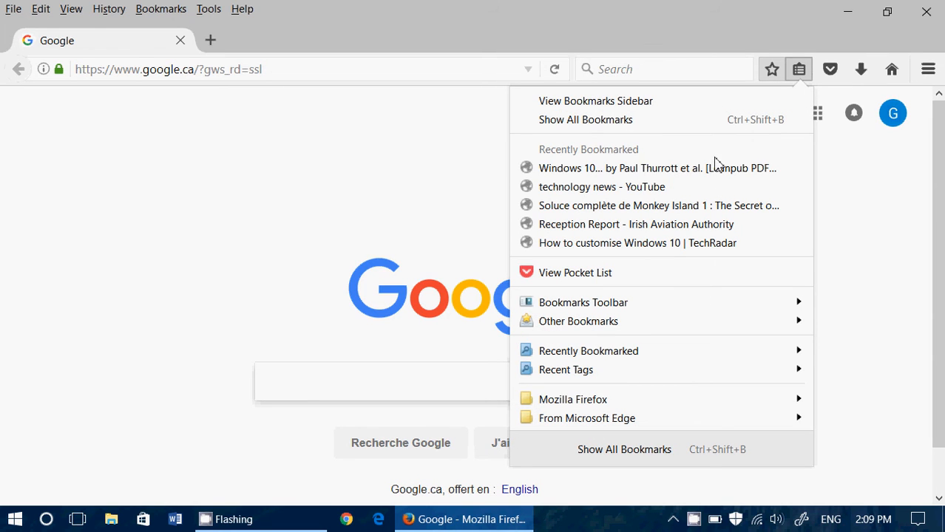
mouse_move(672, 242)
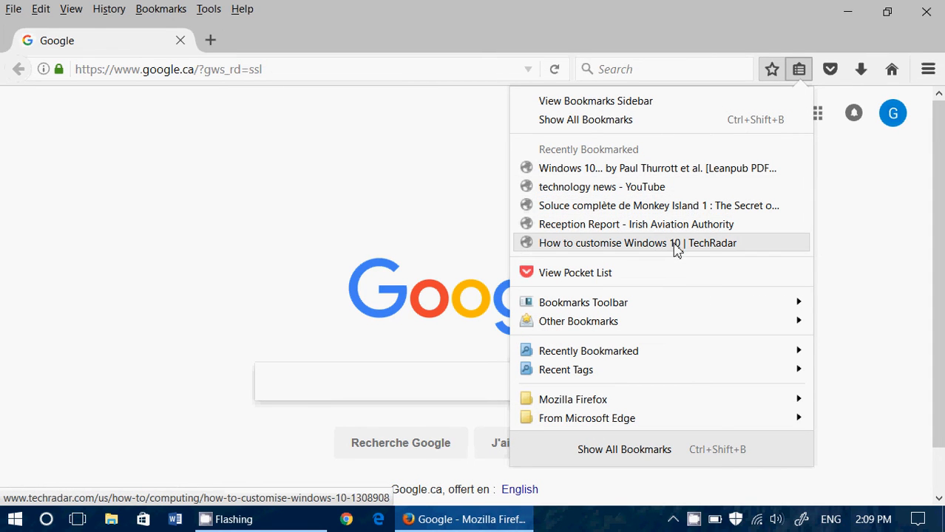
mouse_move(582, 302)
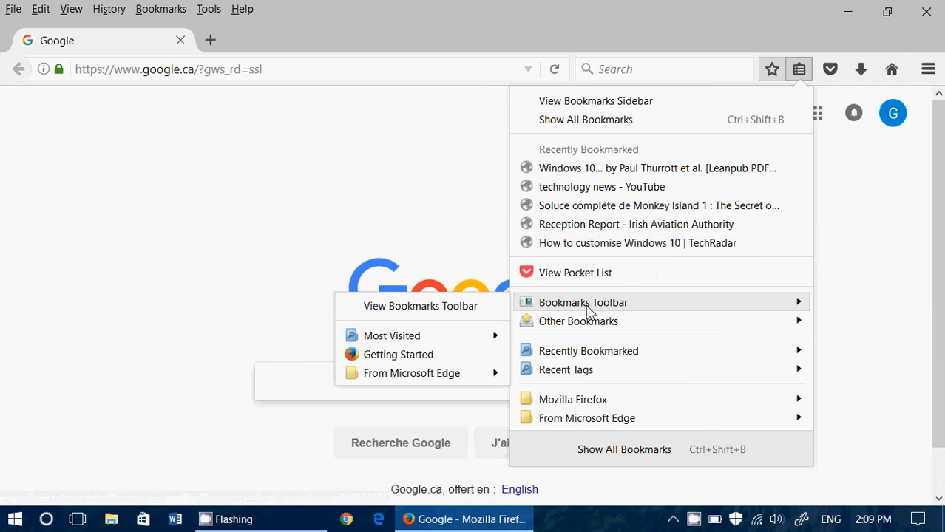
mouse_move(578, 321)
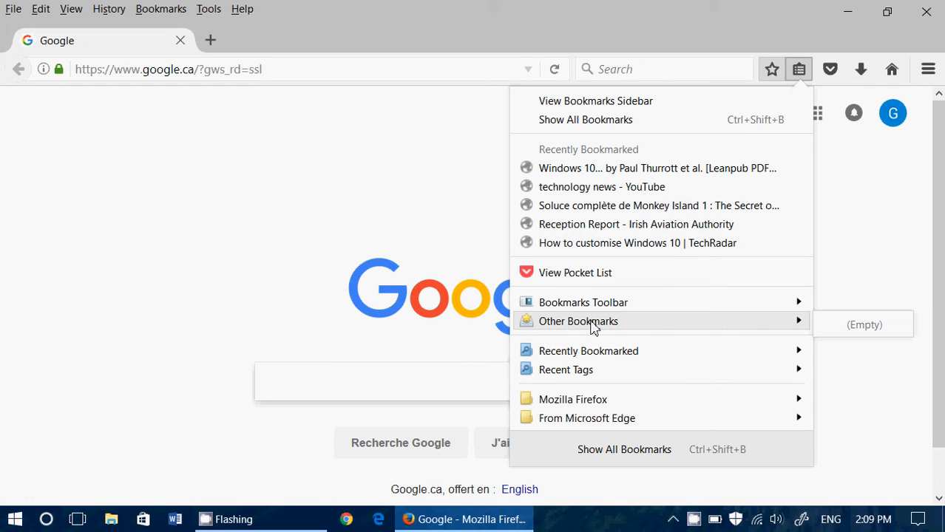
mouse_move(637, 327)
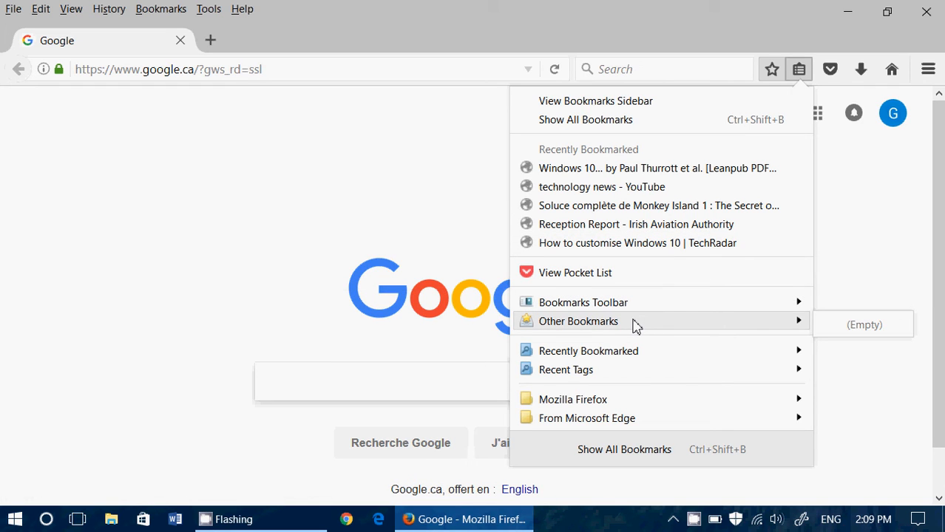
left_click(578, 321)
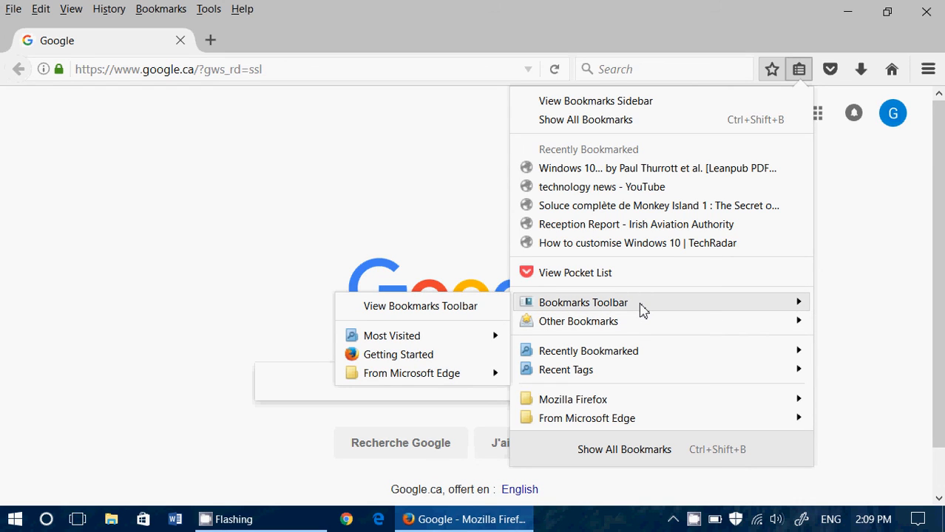
mouse_move(420, 306)
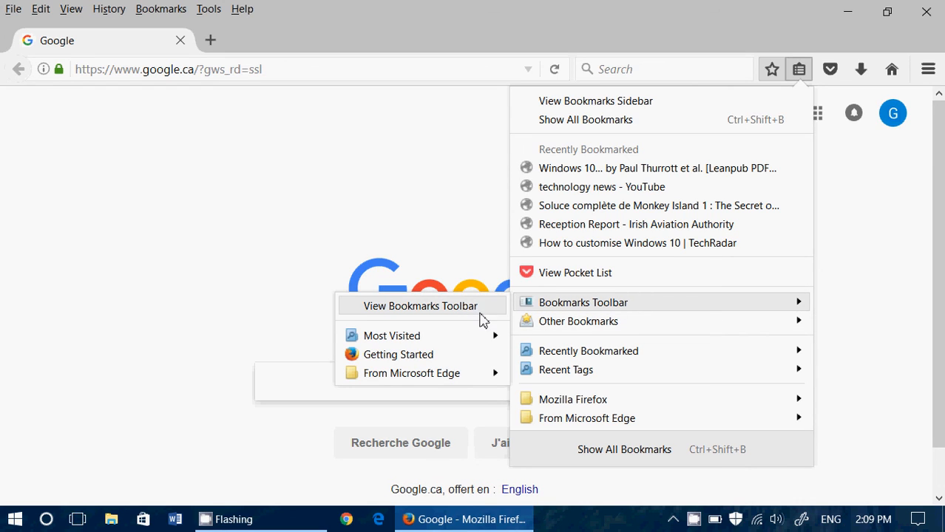
- Turn on the Bookmarks Toolbar showing From Microsoft Edge, then close Firefox to the desktop
left_click(420, 305)
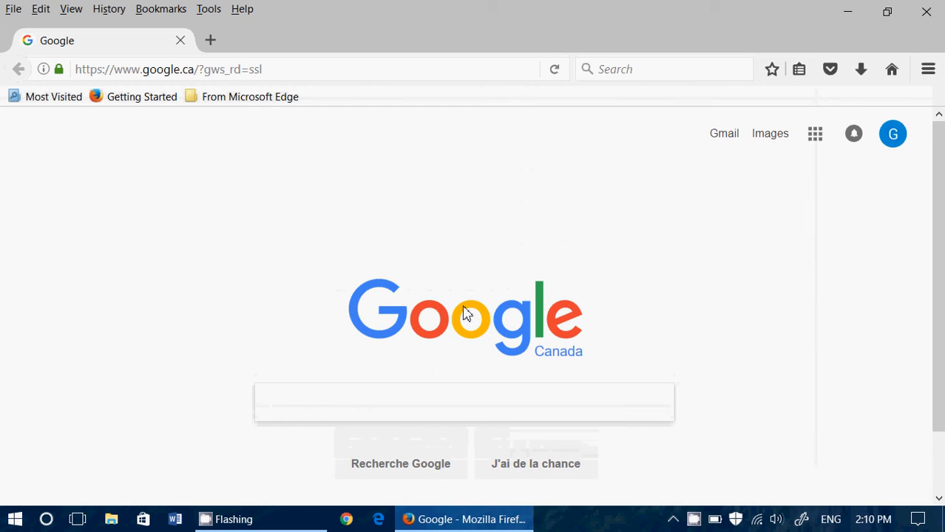
left_click(250, 96)
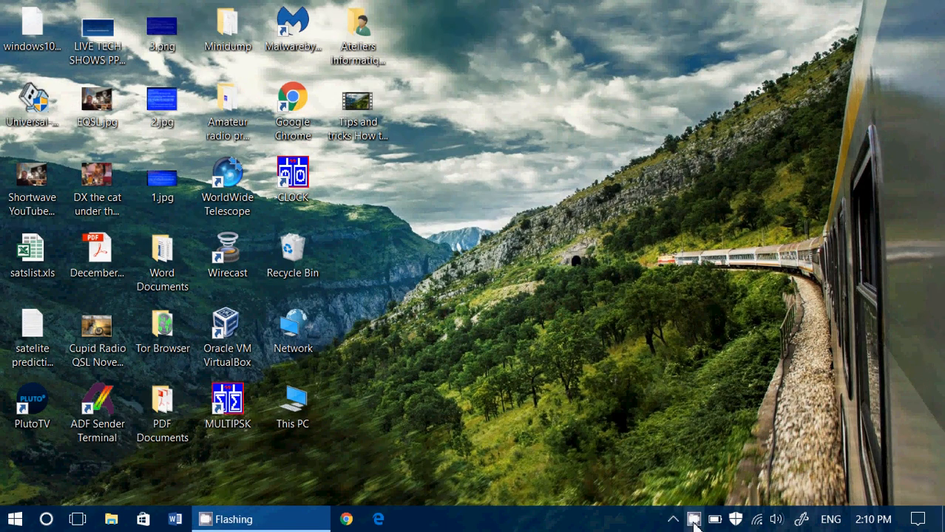
left_click(693, 519)
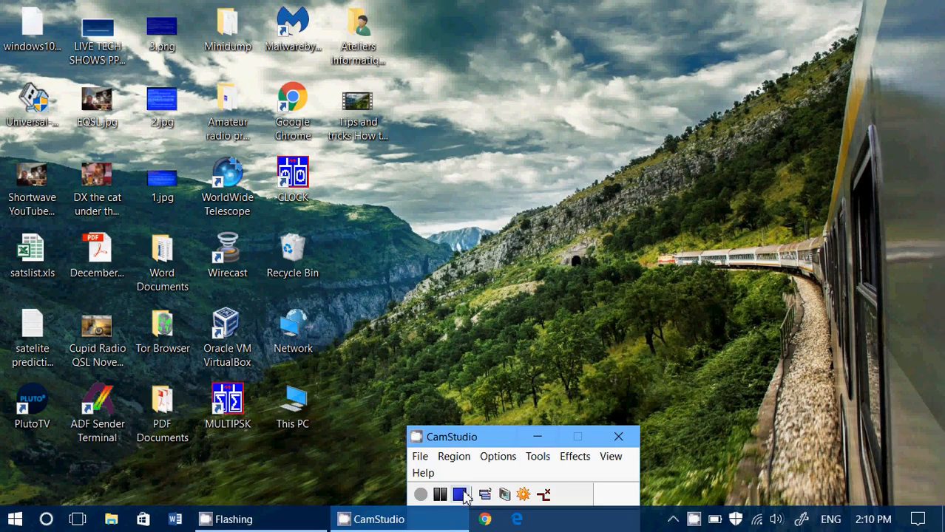